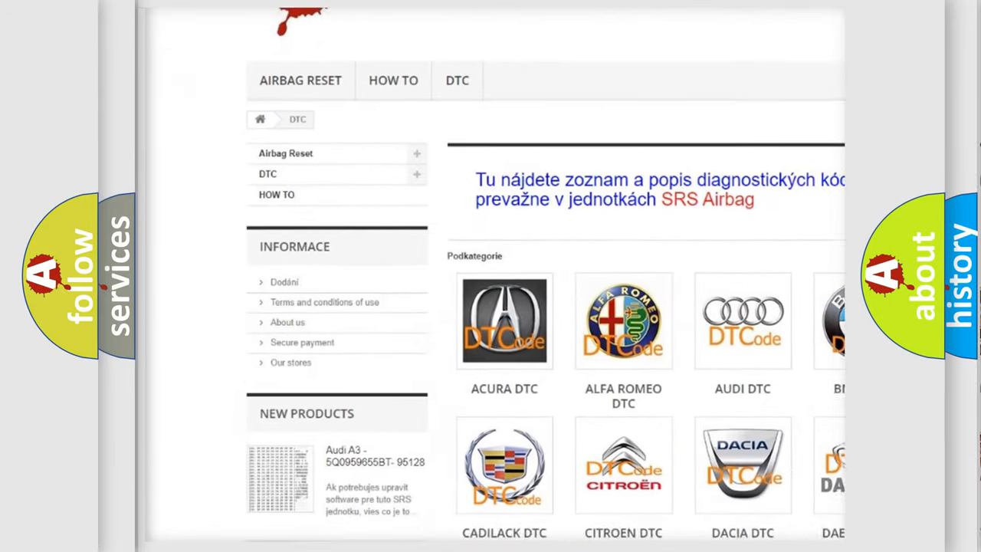
scroll(down, 3)
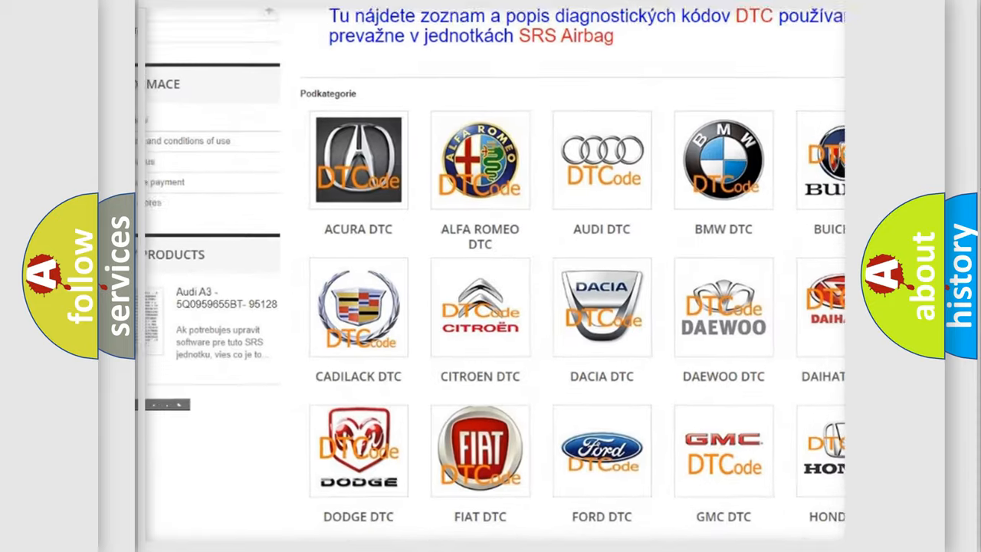
scroll(down, 3)
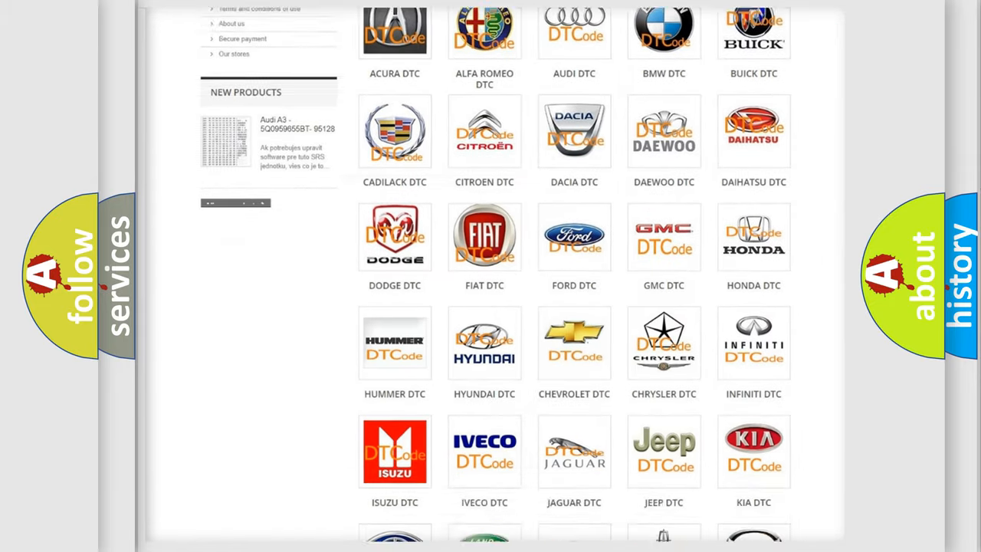
scroll(down, 3)
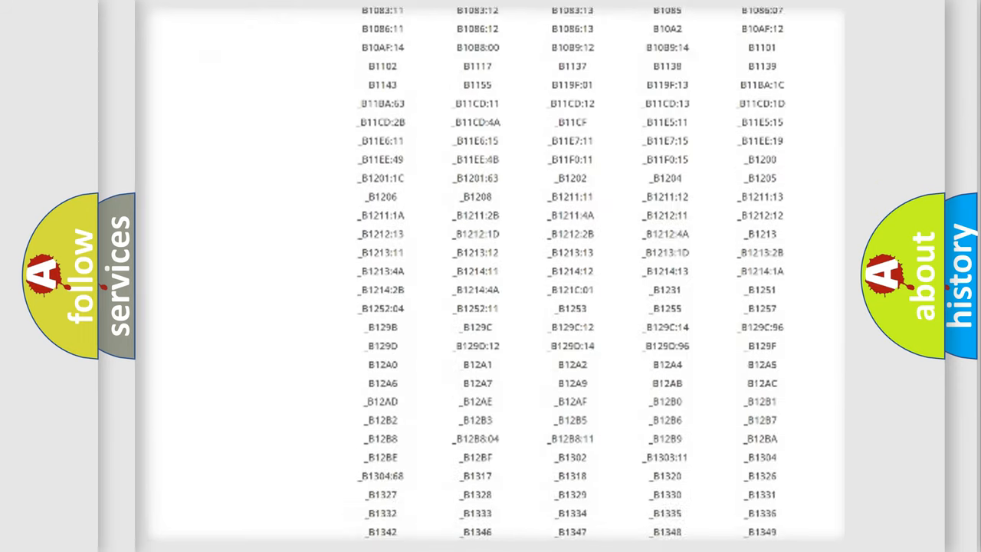
scroll(down, 3)
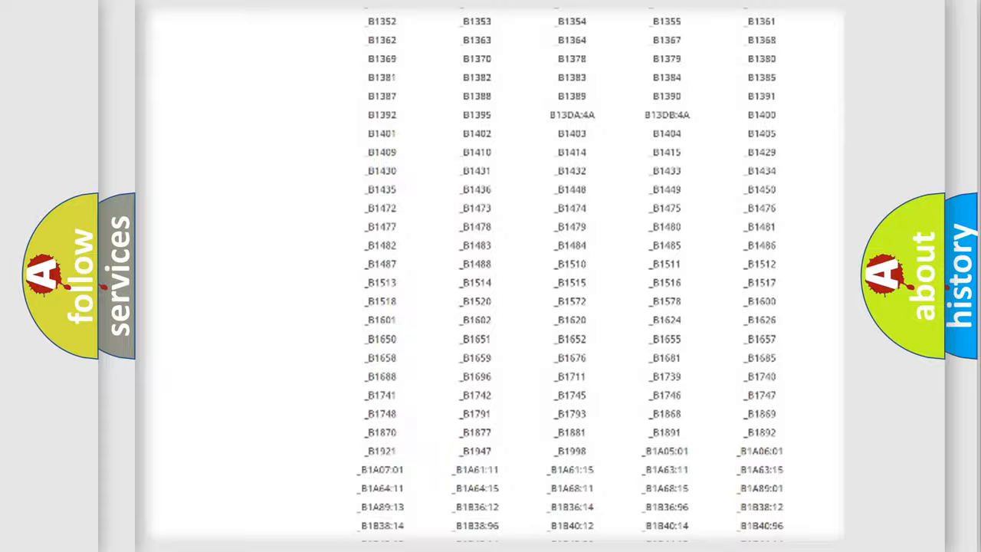